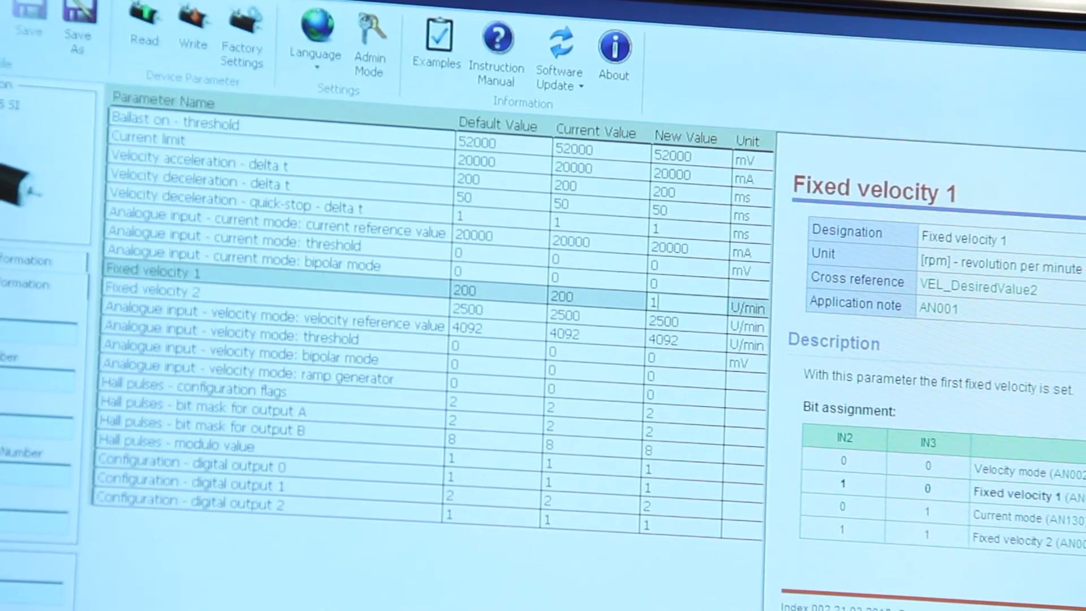
text(15)
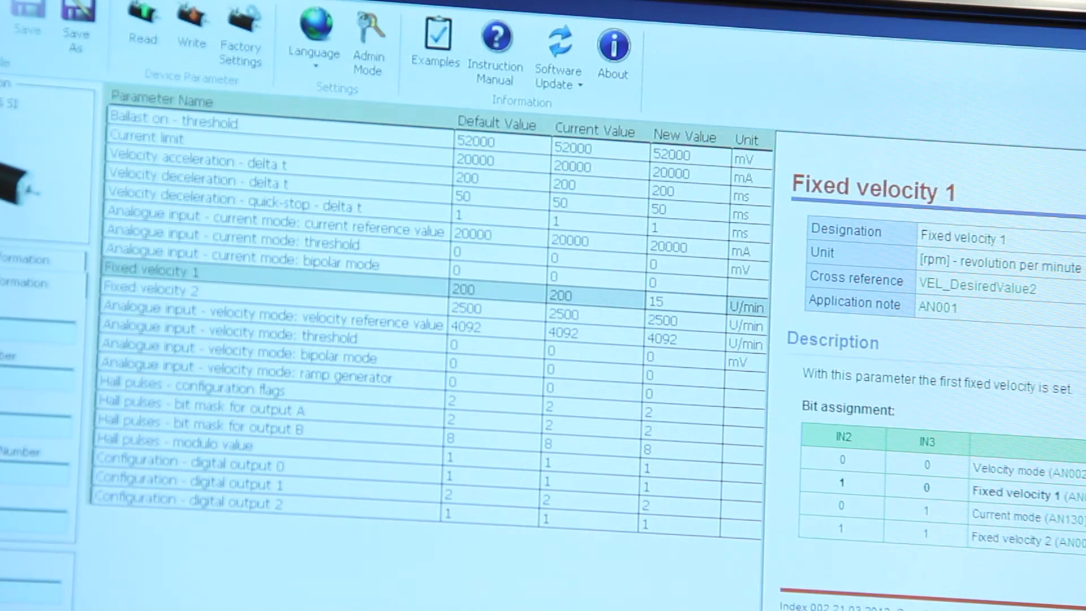
text(1500)
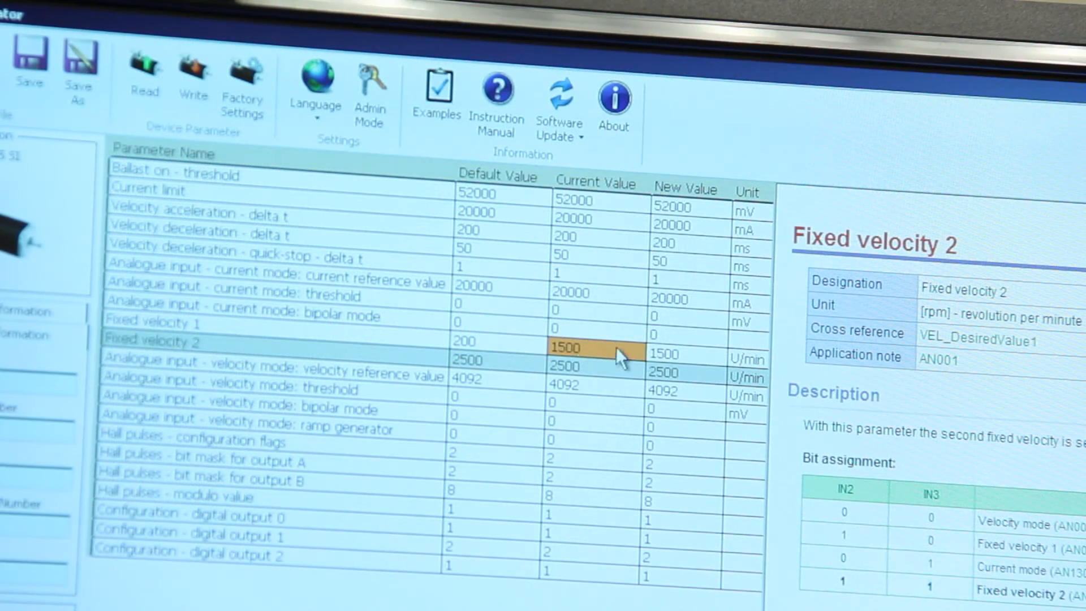
mouse_move(144, 76)
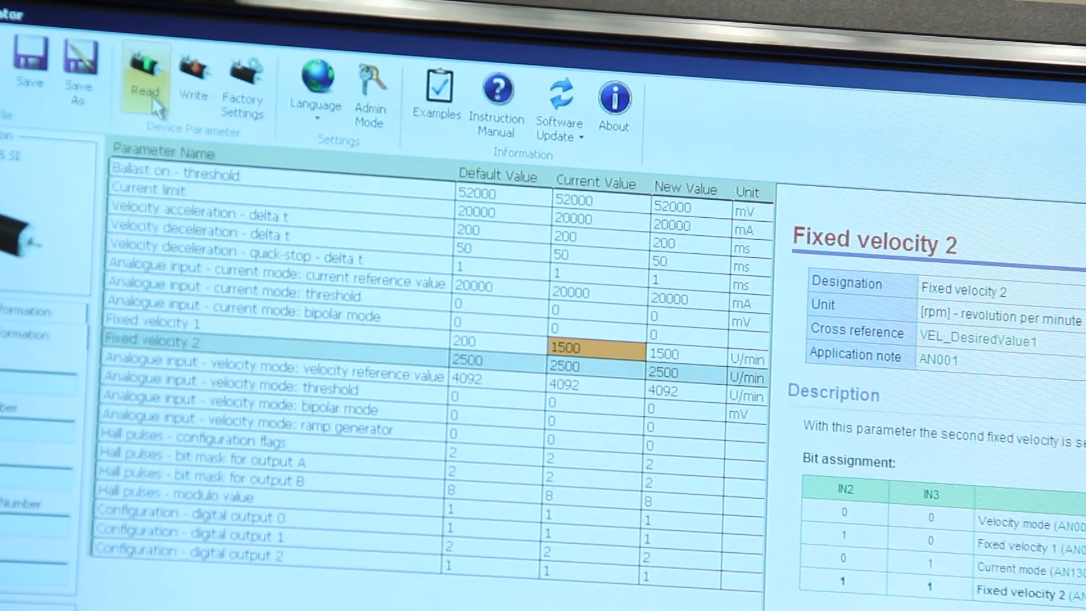
mouse_move(738, 499)
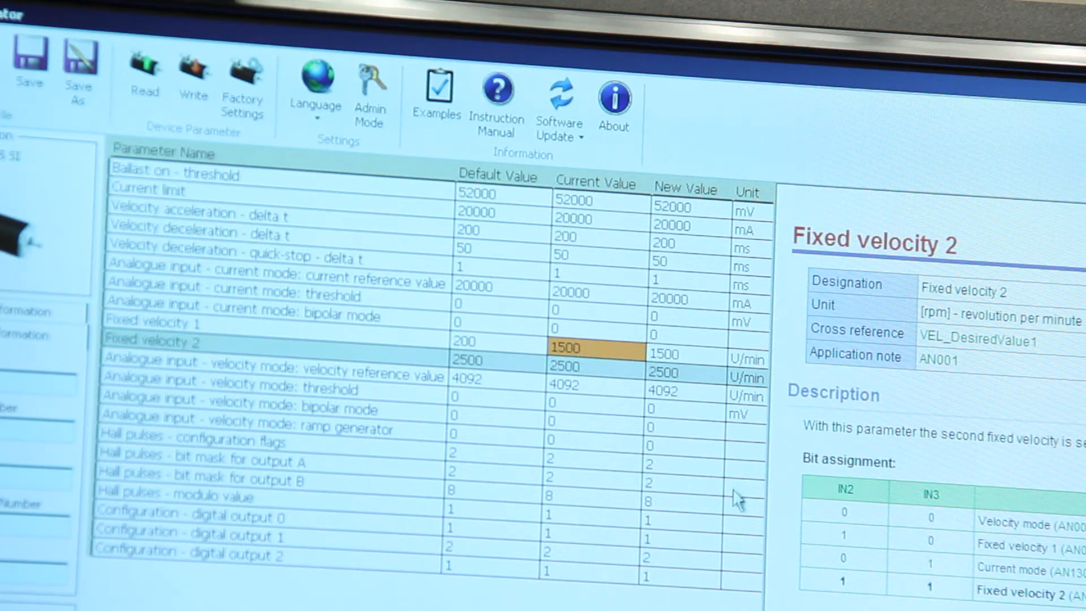